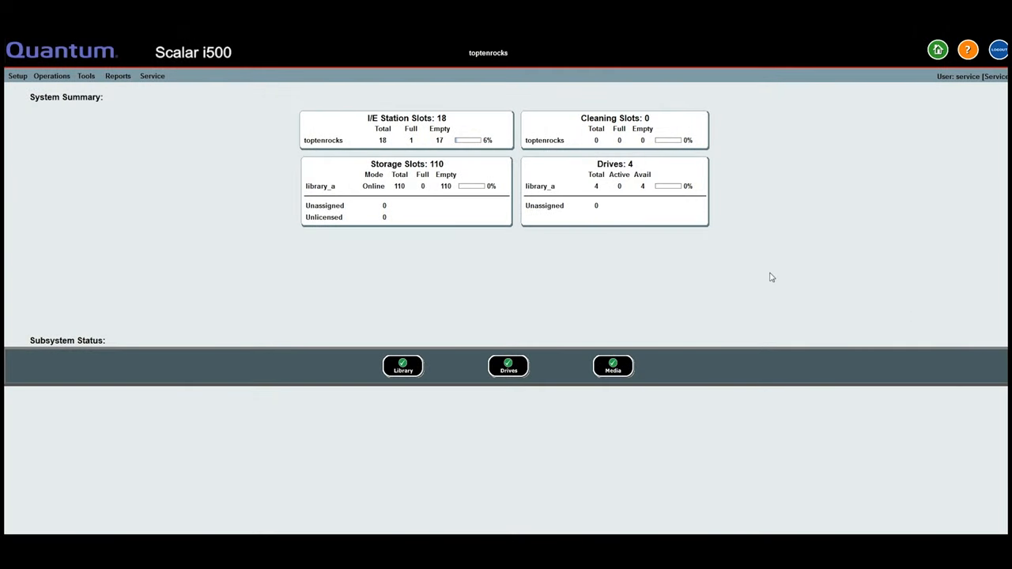
Show the Identify Drive page via Tools, listing library_a's four ready LTO-4 drives.
left_click(85, 76)
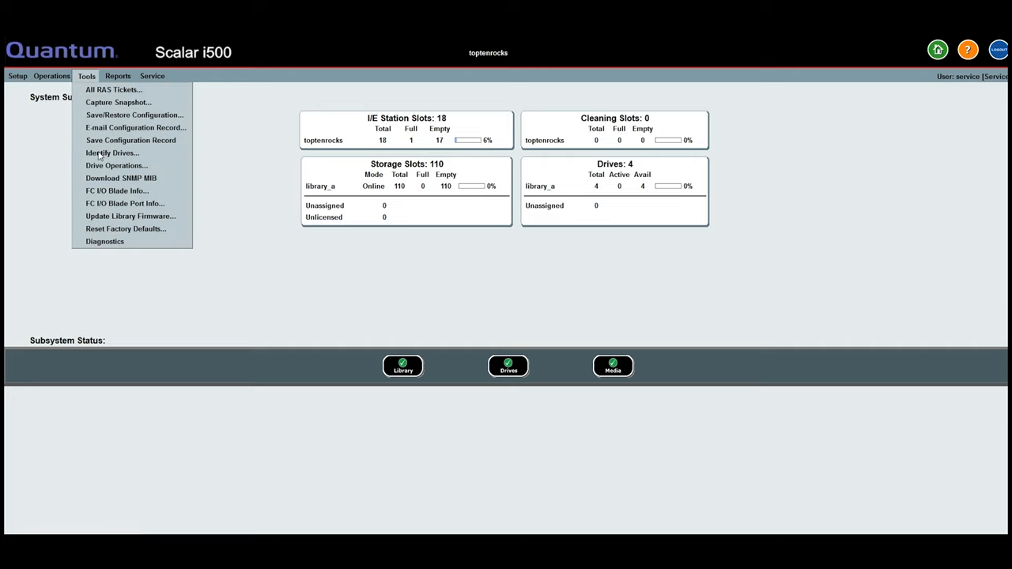
left_click(111, 152)
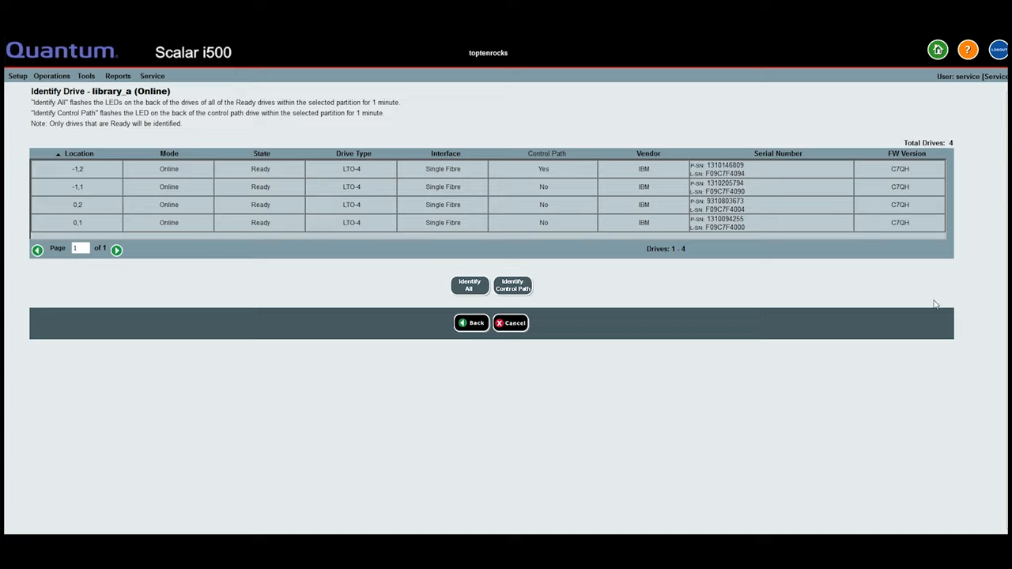
mouse_move(778, 234)
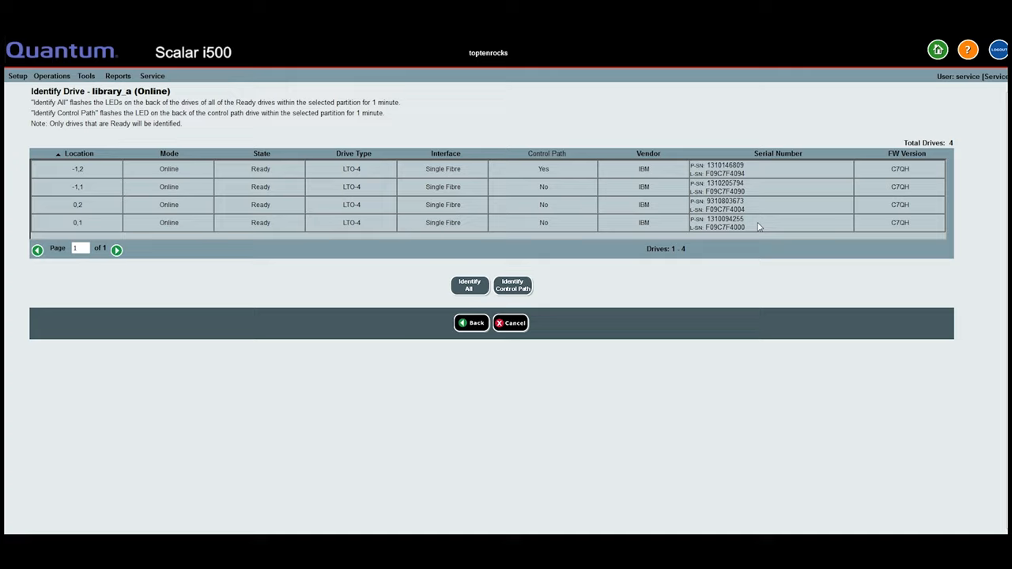
mouse_move(758, 228)
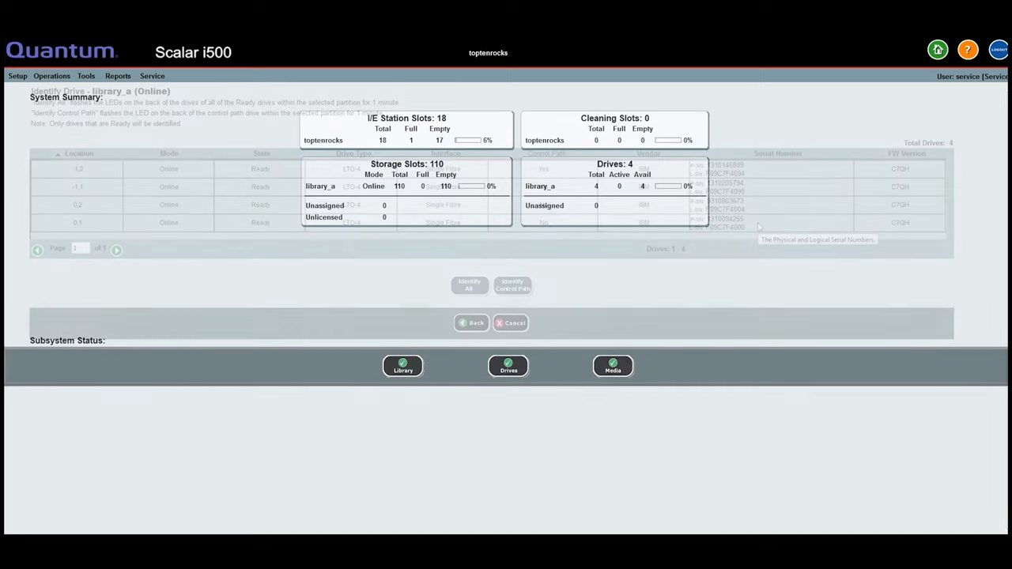
Show the Control Path page via Setup, listing library_a's four Fibre drives.
left_click(511, 322)
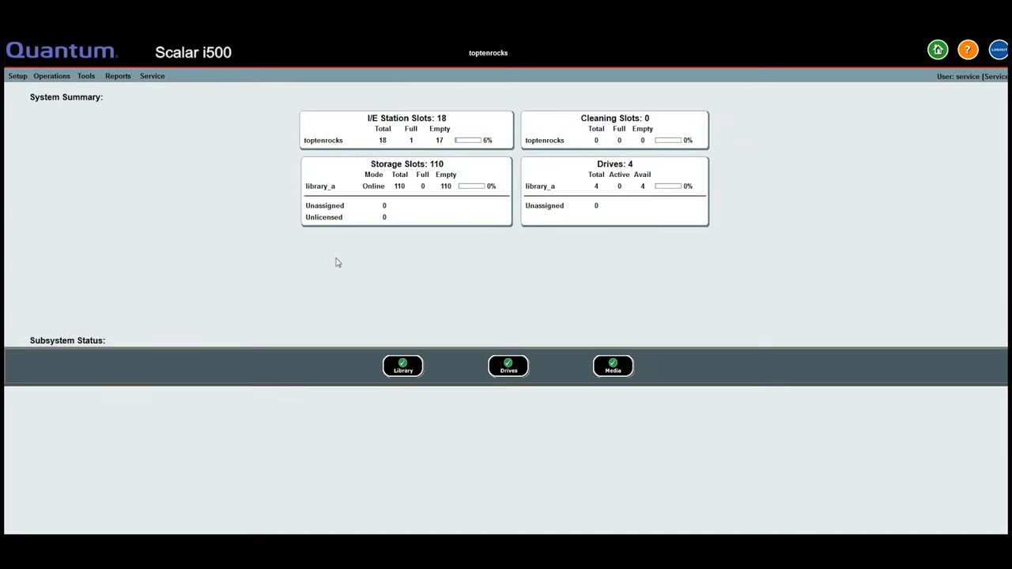
left_click(18, 76)
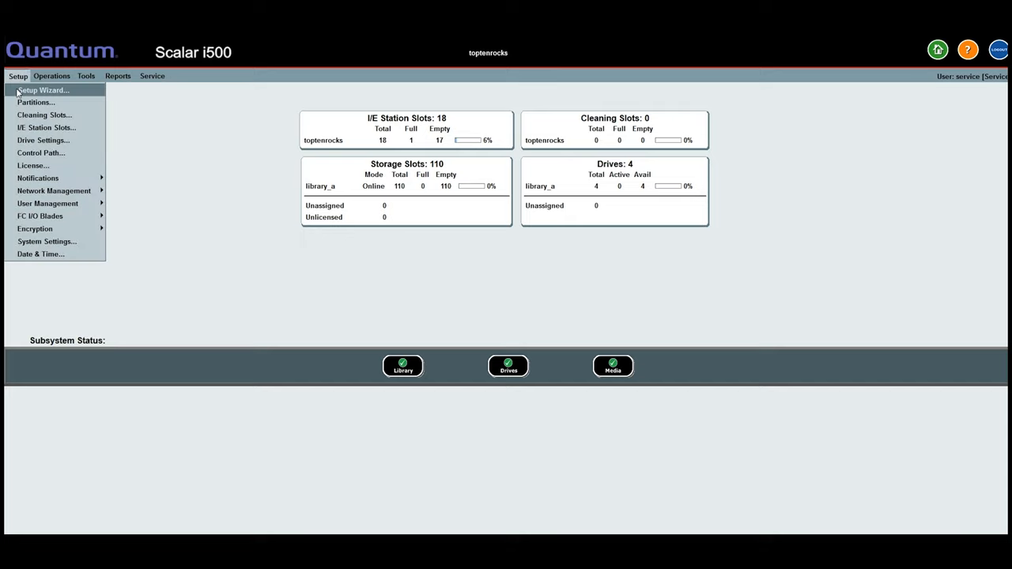
left_click(41, 152)
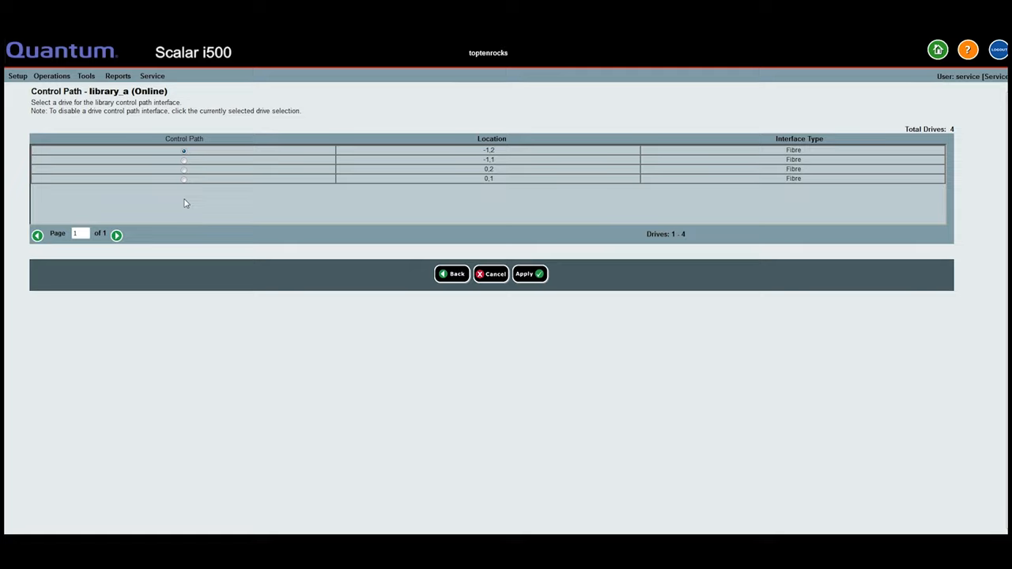
mouse_move(823, 241)
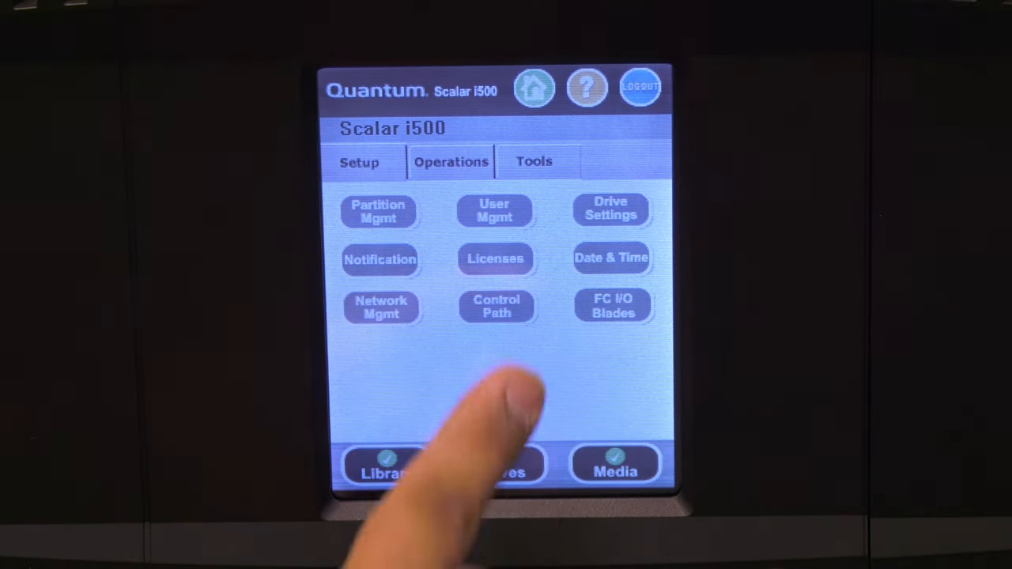
Bring up Control Path from the operator panel's Setup tab.
left_click(497, 306)
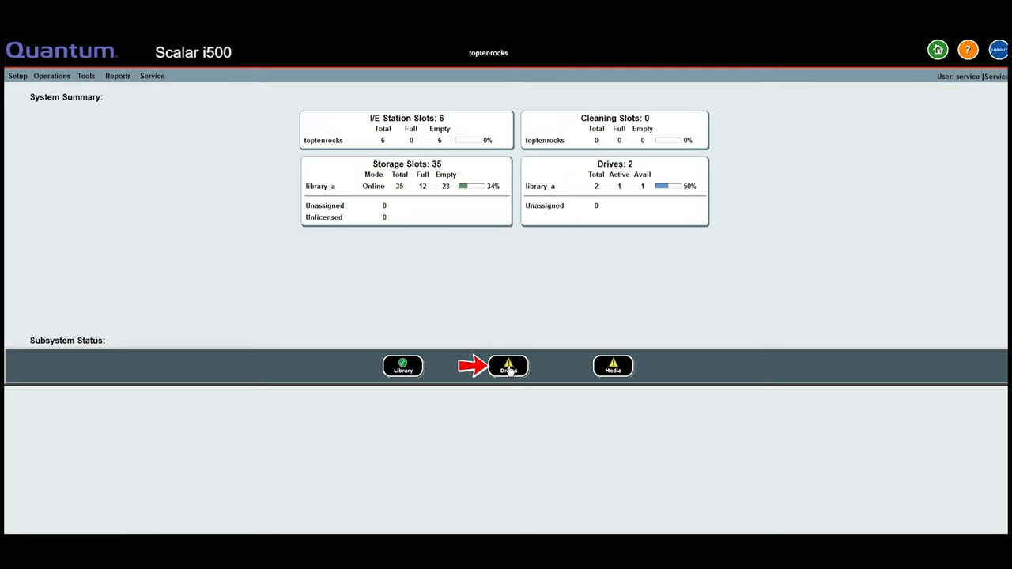
View the Drives subsystem tickets and the details of the T061 Loading Failure ticket.
left_click(509, 365)
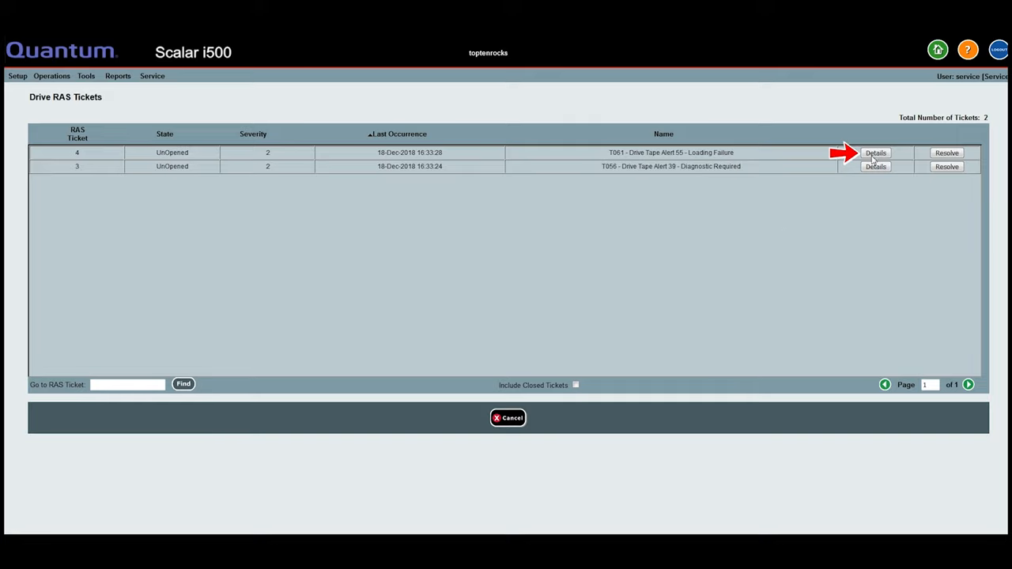
left_click(876, 152)
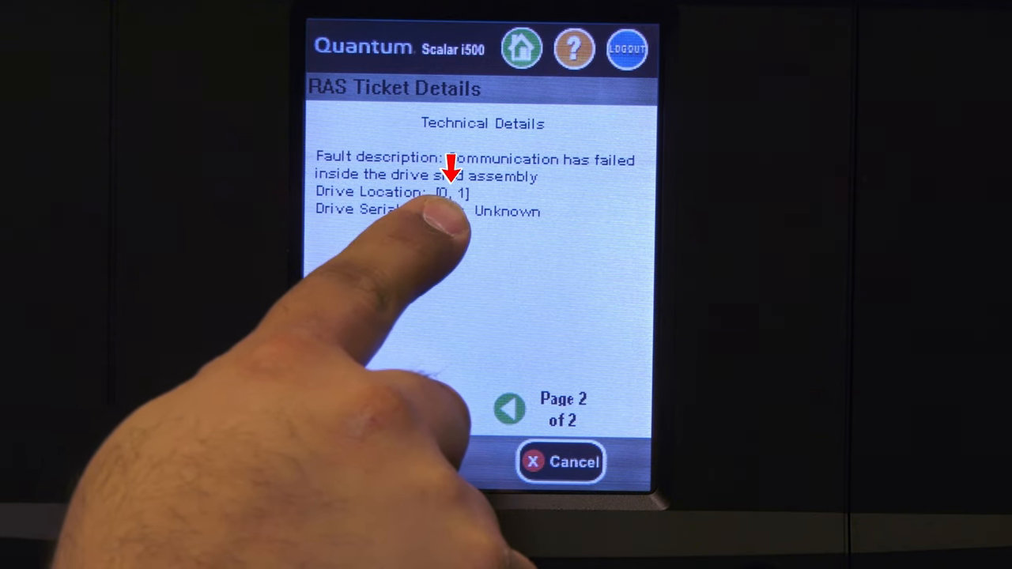
Go to page 2 of the RAS Ticket Details to read the failed drive's location.
left_click(510, 408)
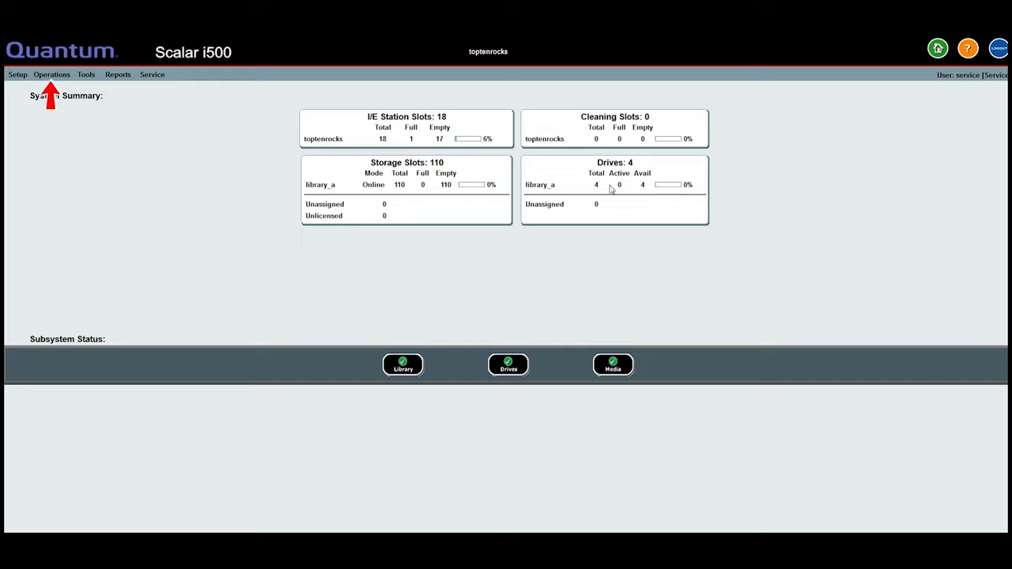
Reach Operations > Drives > Change Mode and pick a new mode for drive 0,1.
left_click(51, 74)
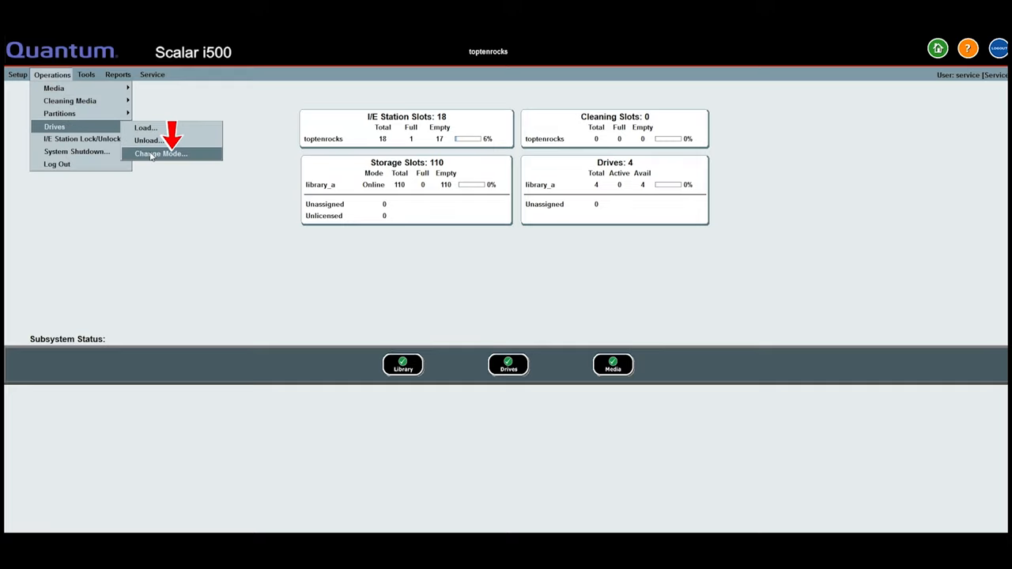
left_click(160, 153)
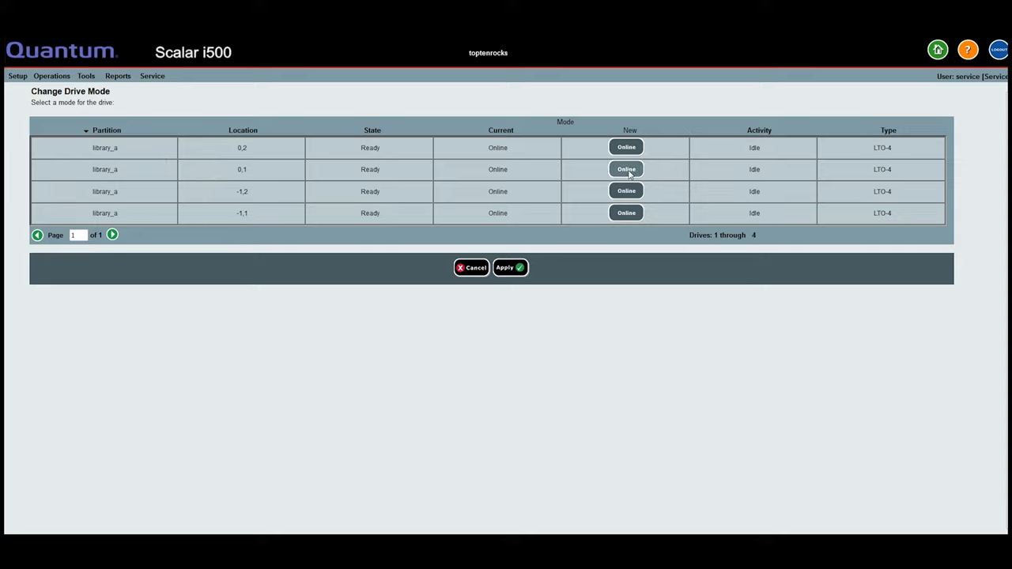
left_click(626, 167)
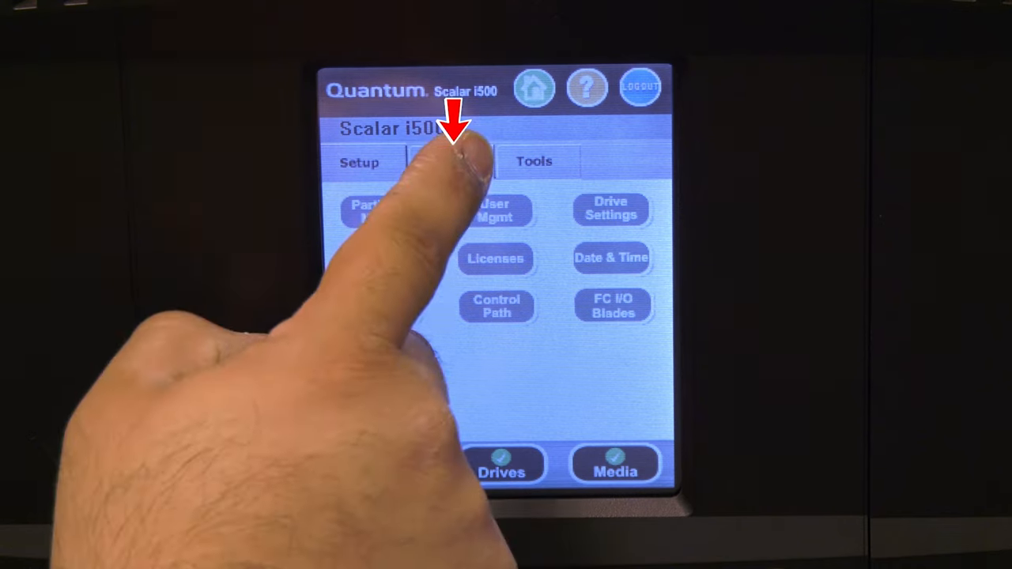
Set drive 0,1 to Offline via the panel's Change Drive Mode and confirm the caution.
left_click(451, 161)
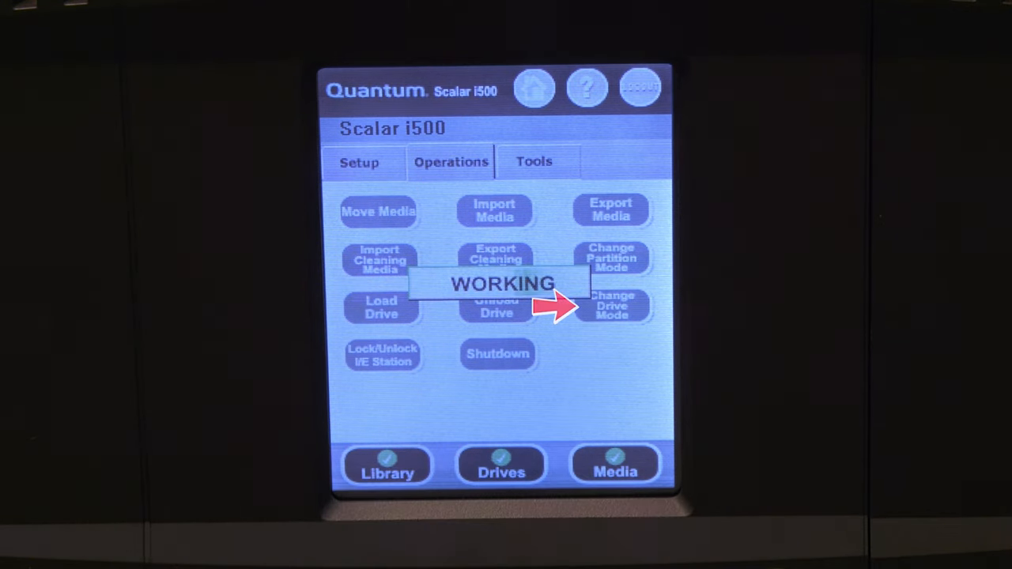
left_click(612, 306)
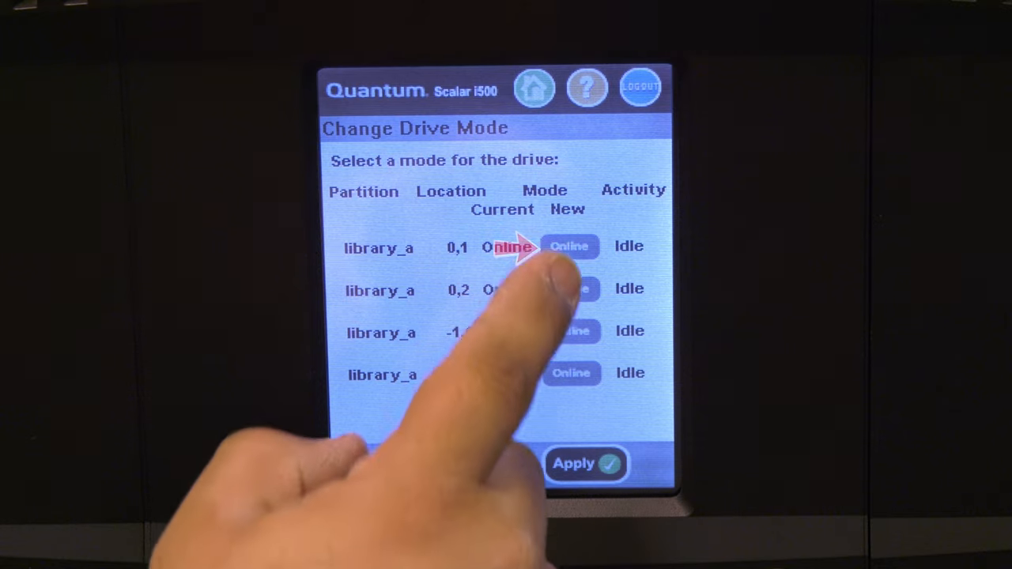
left_click(569, 247)
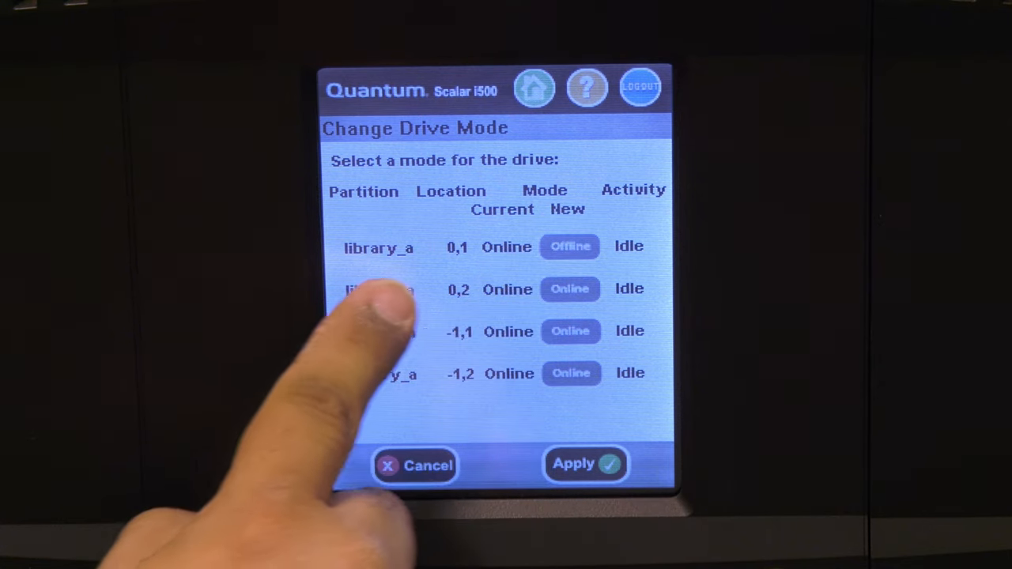
left_click(585, 465)
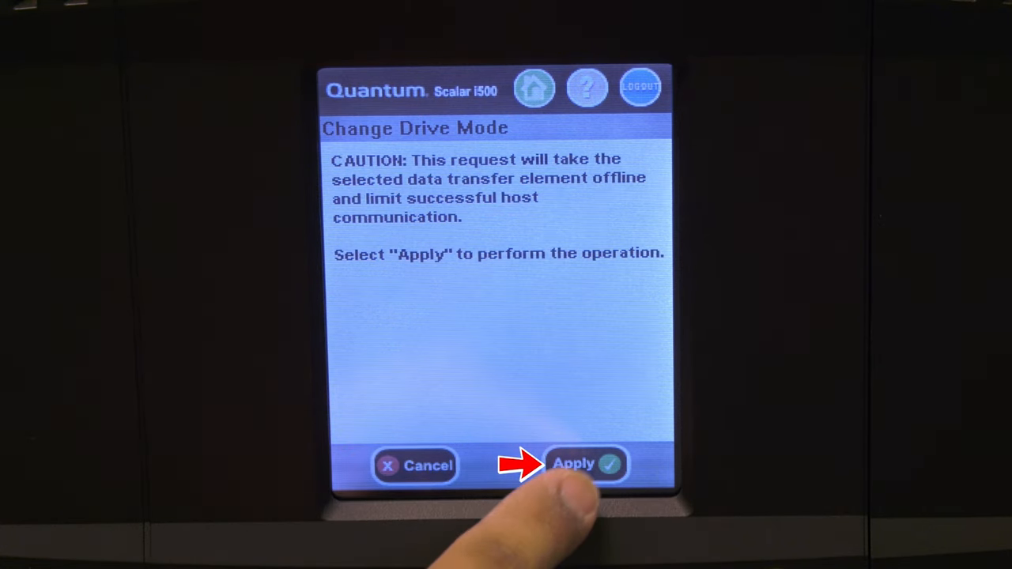
left_click(585, 465)
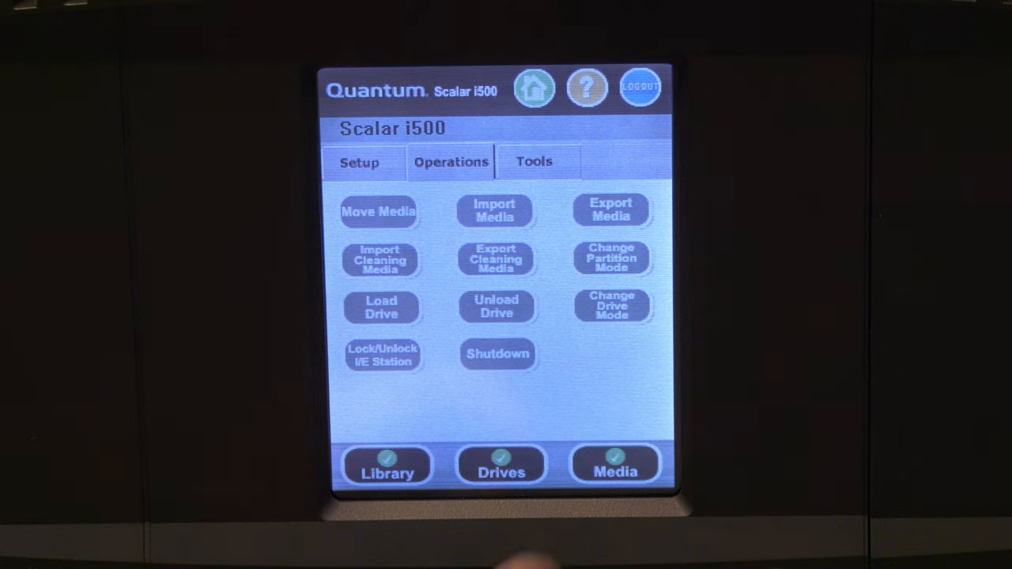
Set drive 0,1 back to Online via the panel's Change Drive Mode and dismiss the success report.
left_click(612, 307)
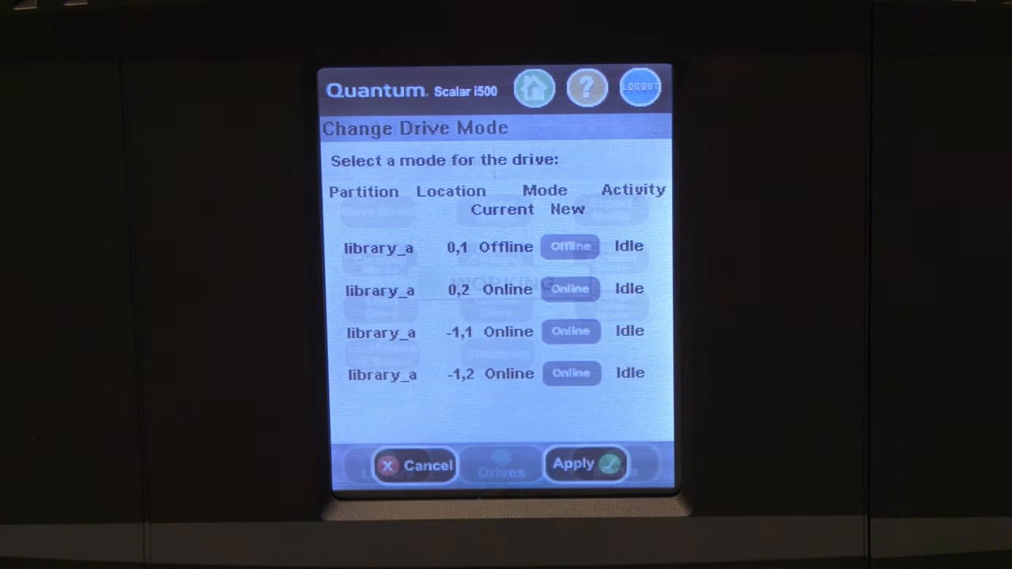
left_click(570, 247)
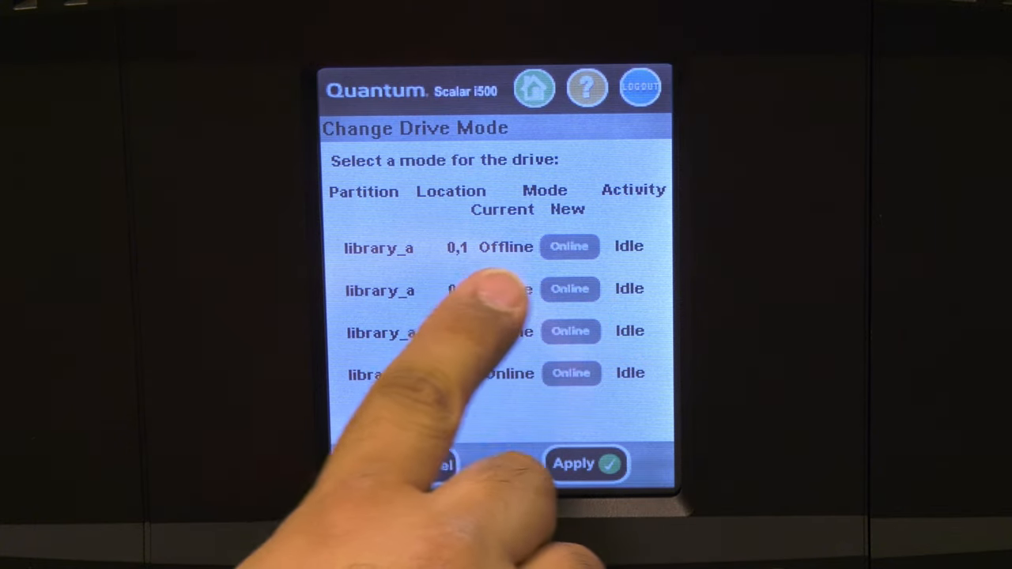
left_click(585, 464)
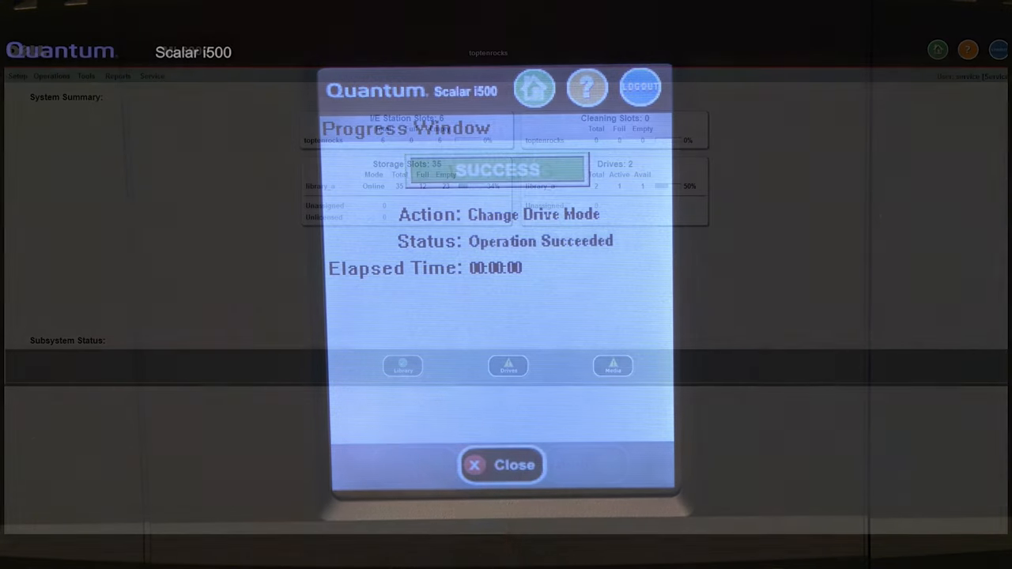
left_click(503, 465)
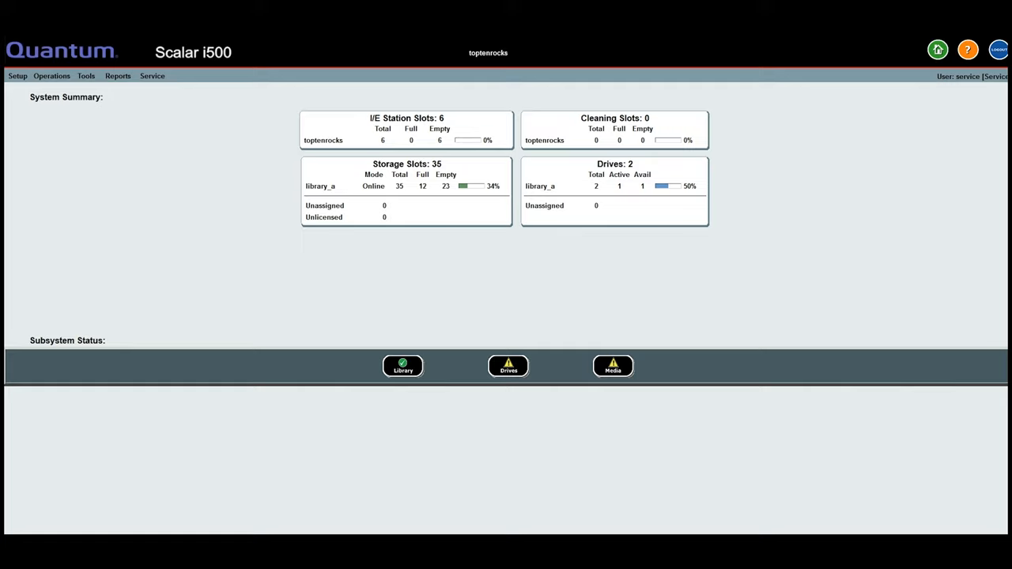
mouse_move(117, 133)
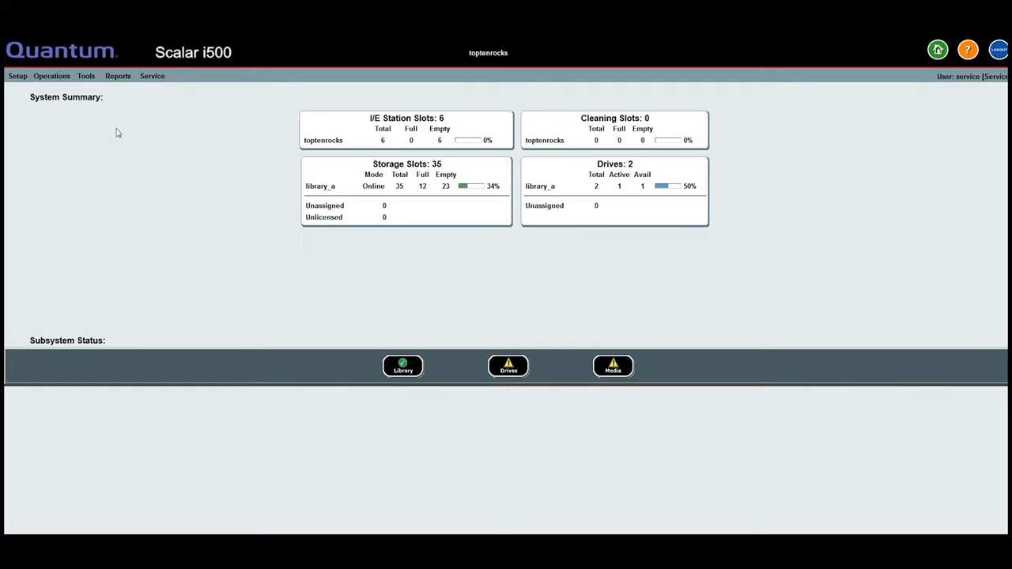
Show the web GUI's Change Drive Mode page and toggle the new mode for drive 0,1.
left_click(50, 76)
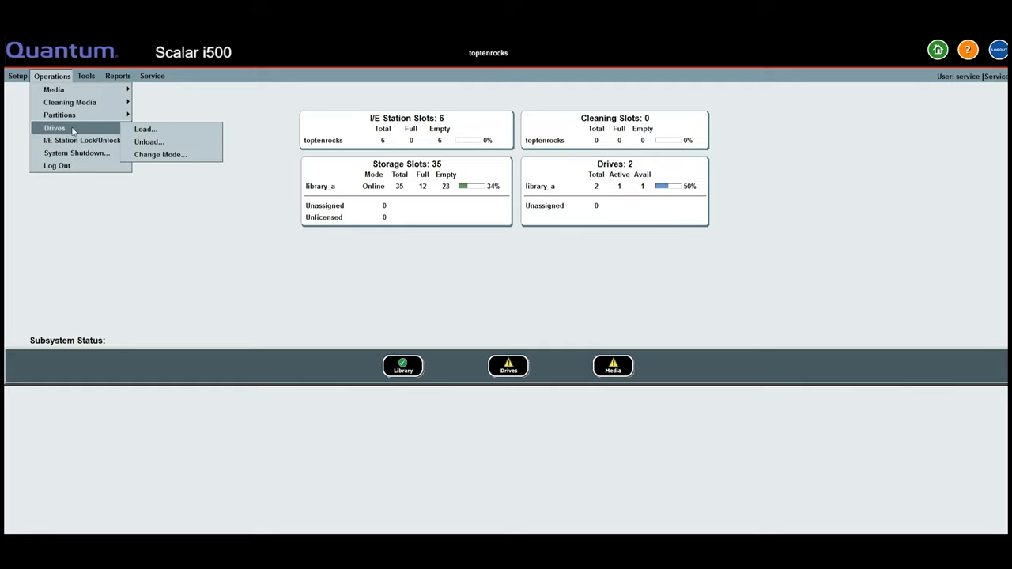
left_click(159, 155)
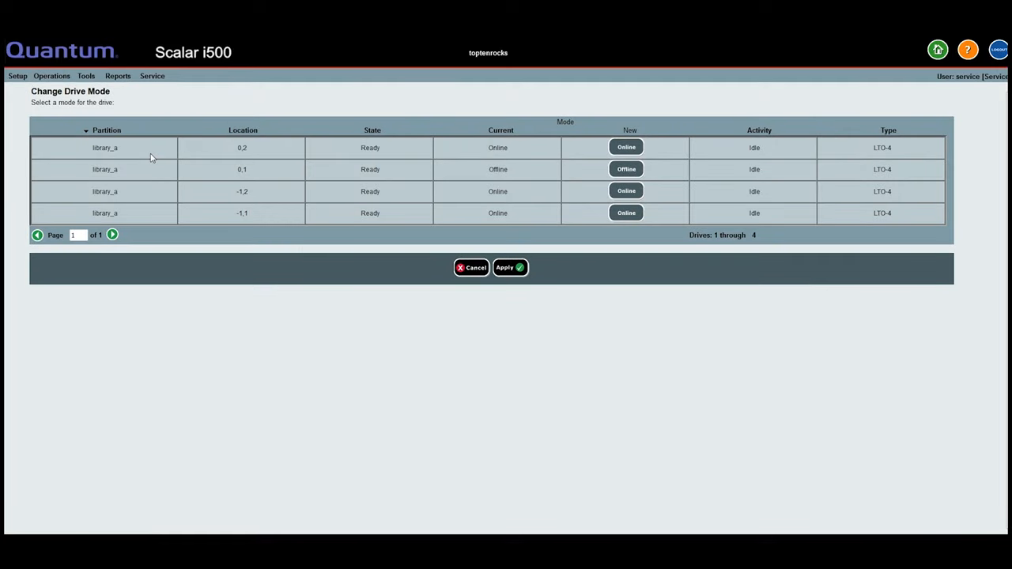
left_click(626, 168)
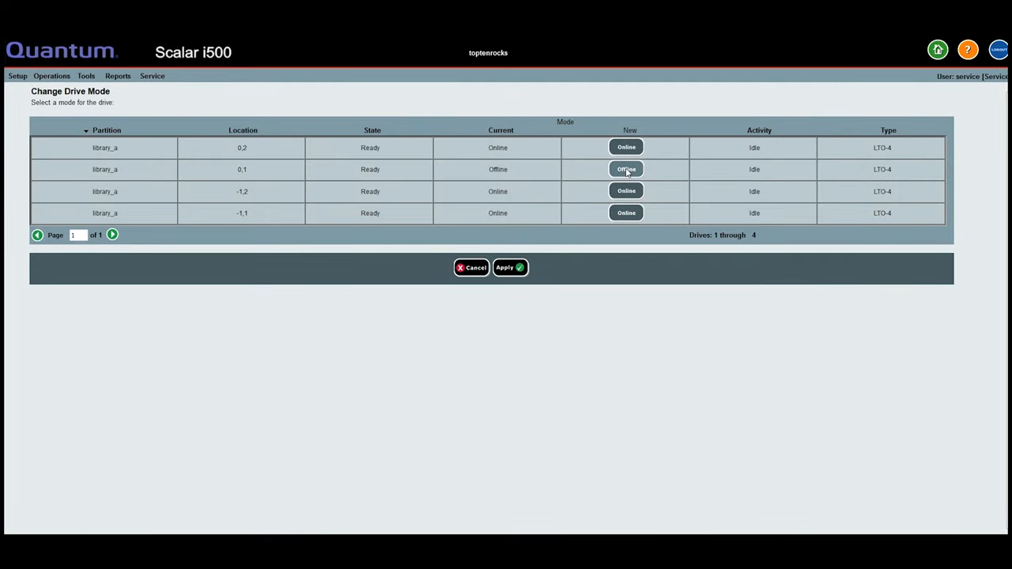
left_click(506, 267)
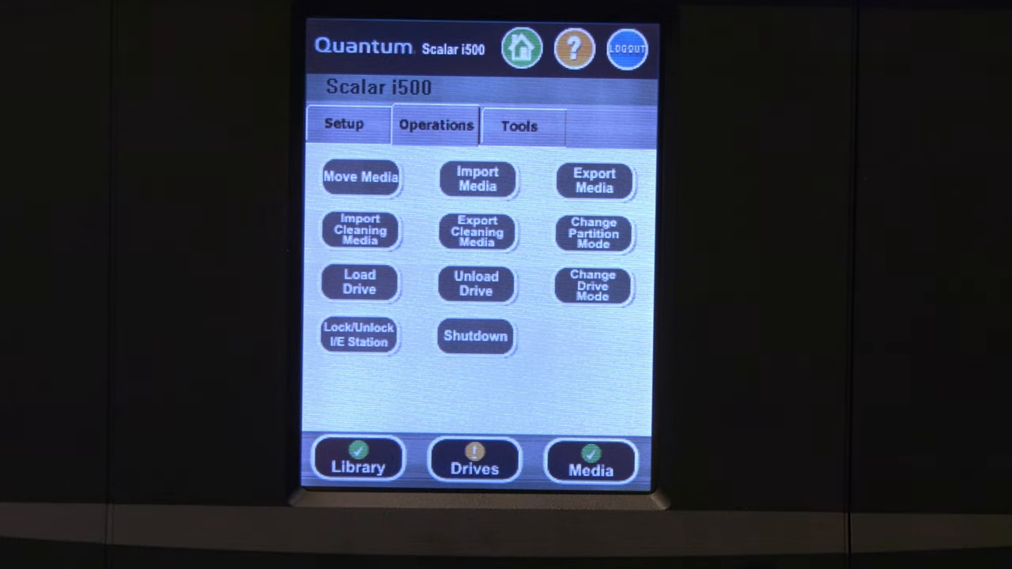
View the drive RAS tickets and step through ticket 12's Replace Drive Sled troubleshooting pages.
left_click(475, 460)
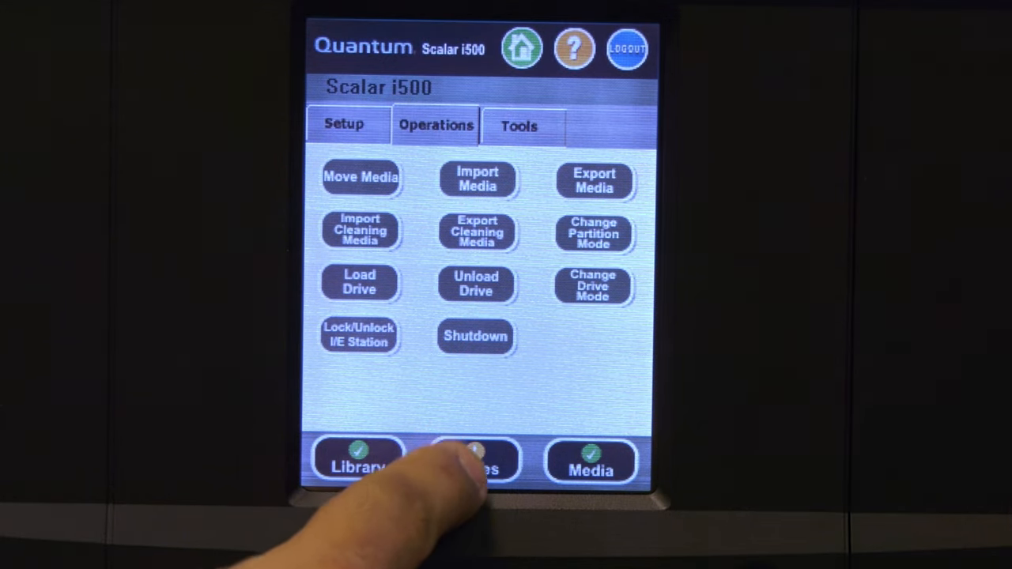
left_click(476, 461)
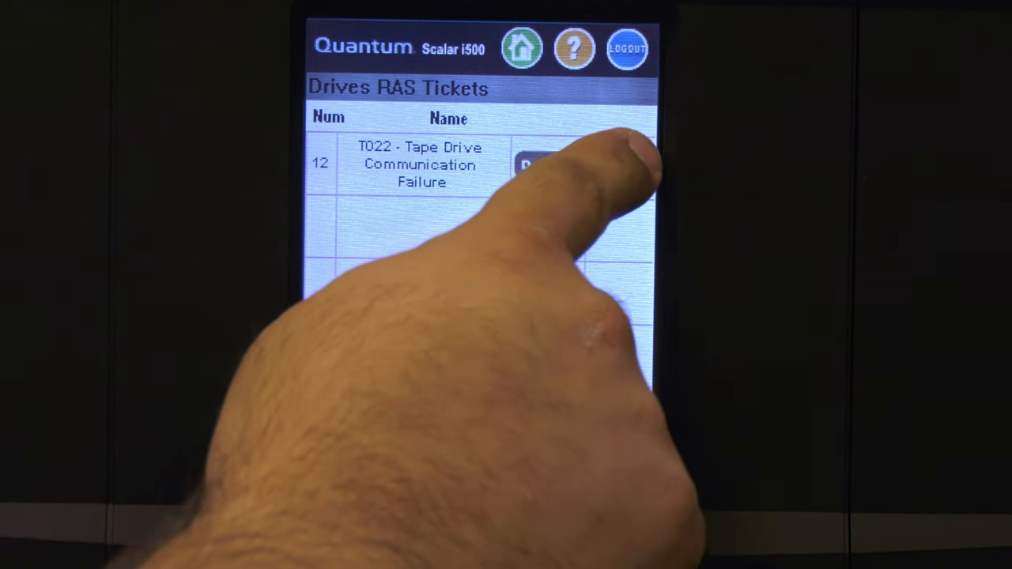
left_click(553, 163)
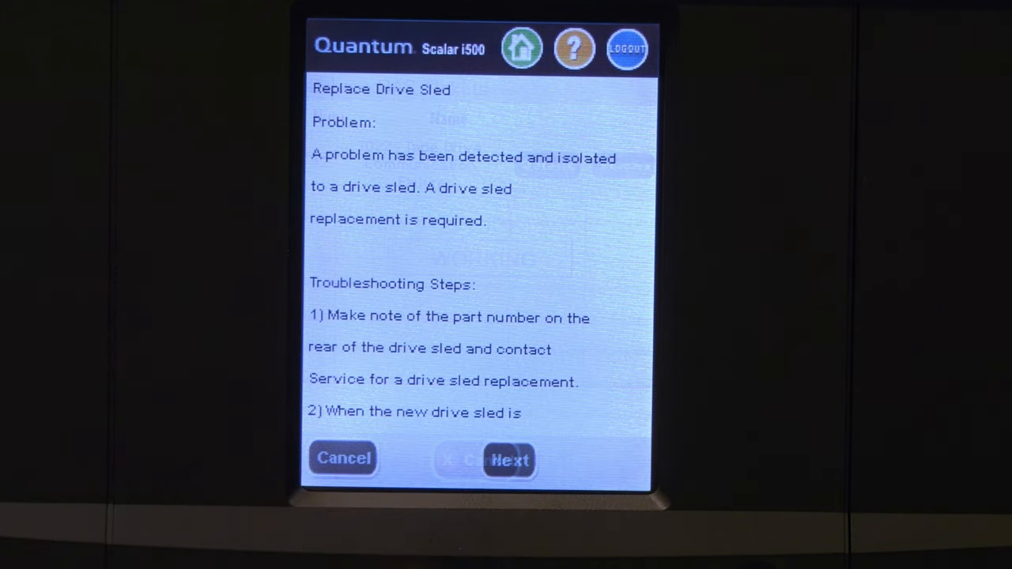
left_click(510, 459)
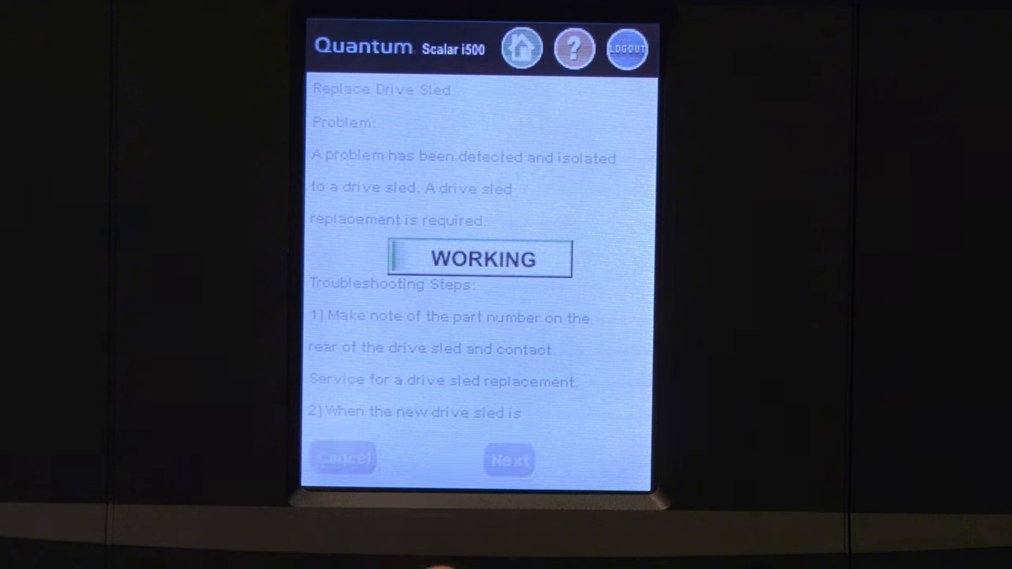
left_click(509, 459)
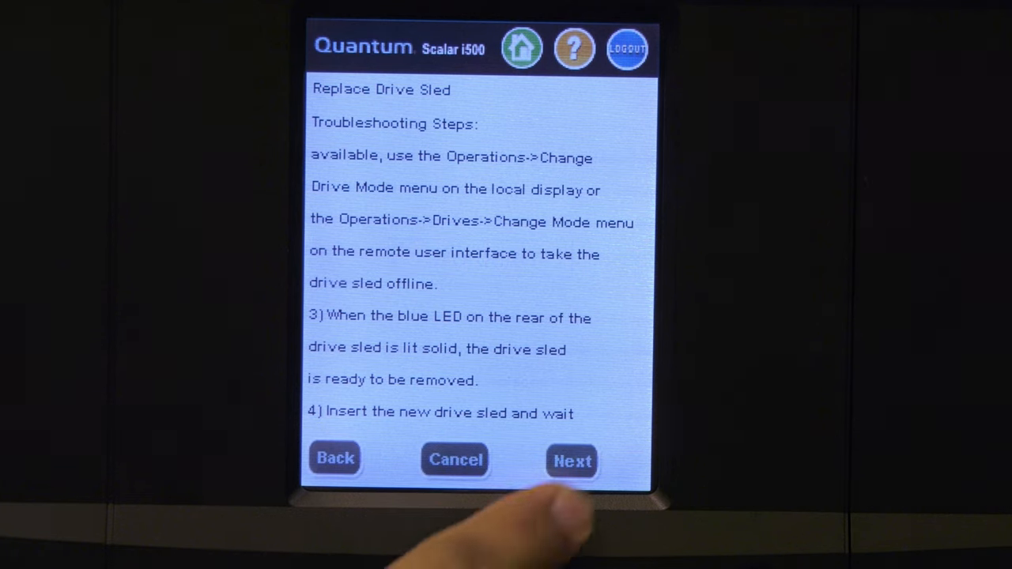
left_click(573, 462)
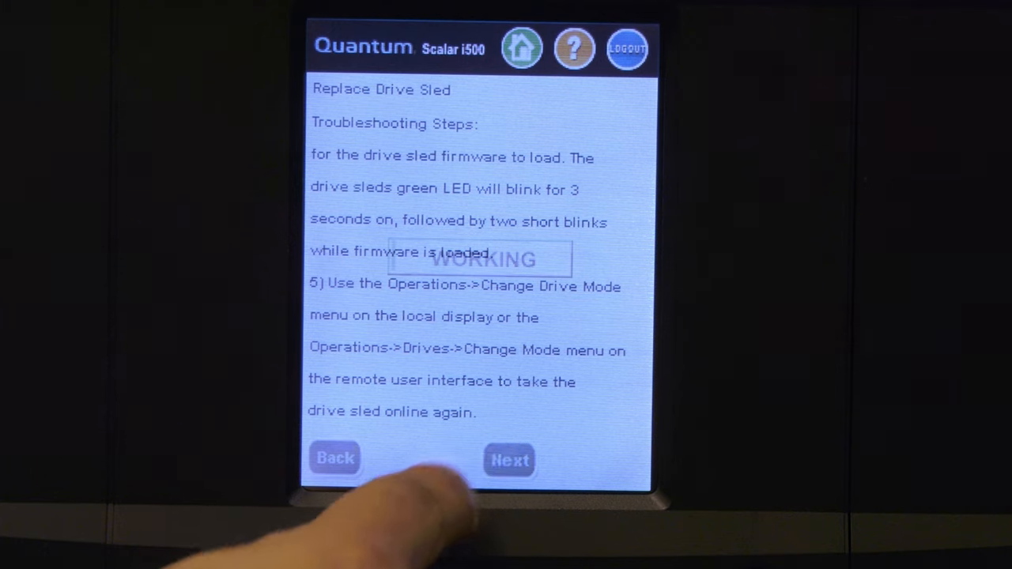
Close the T022 Tape Drive Communication Failure ticket and leave the now-empty ticket list.
left_click(509, 461)
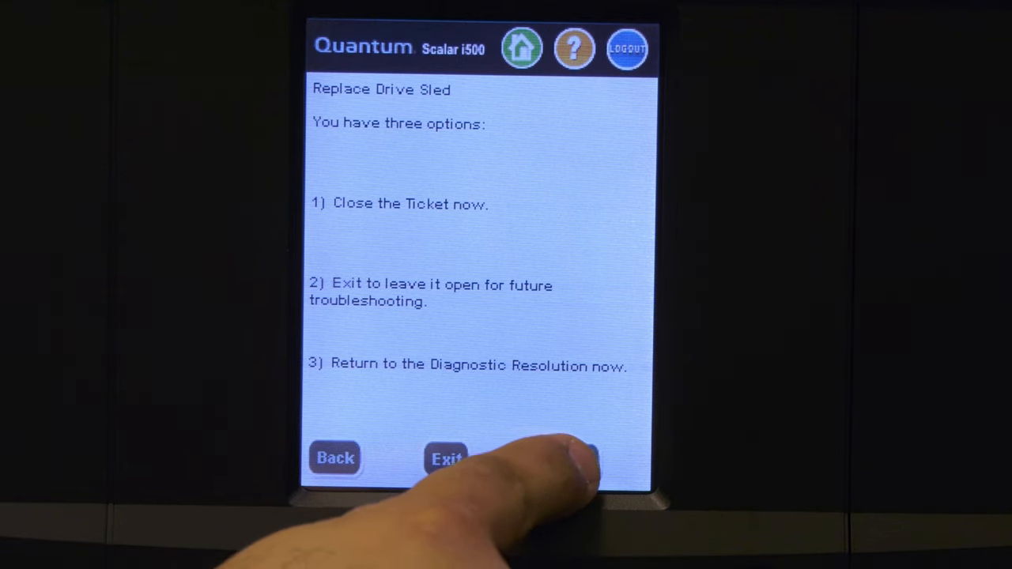
left_click(446, 458)
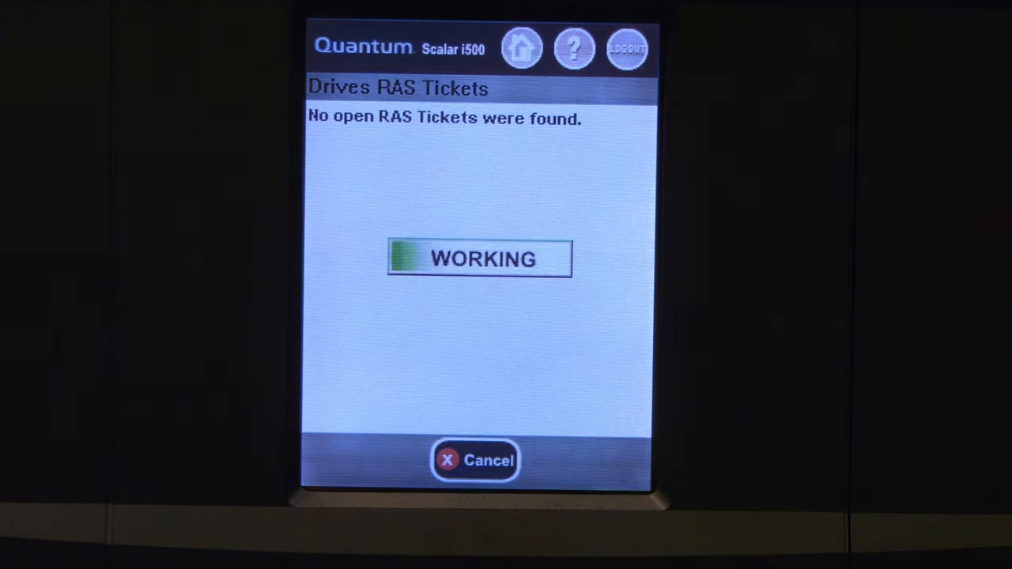
left_click(475, 460)
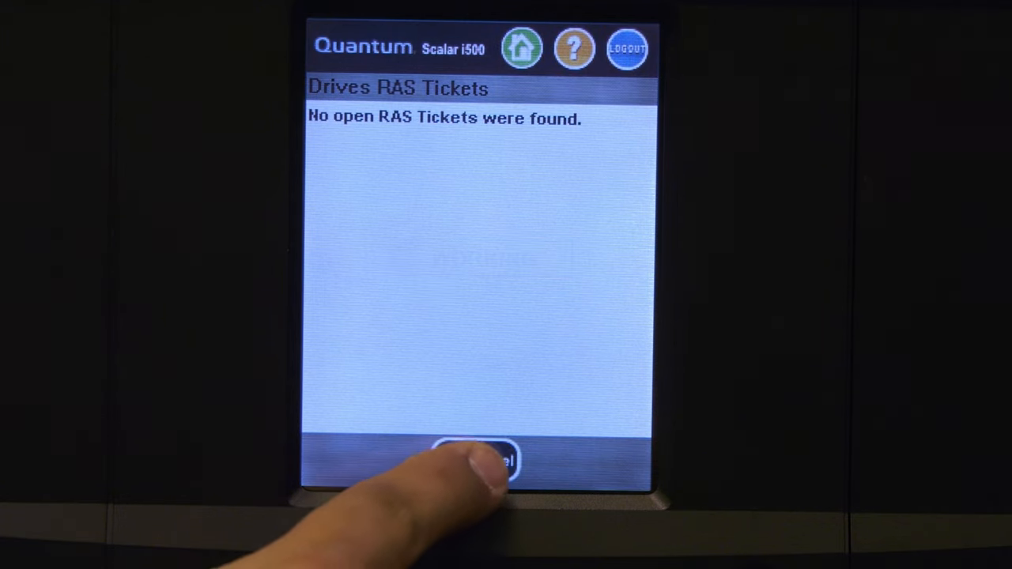
left_click(477, 462)
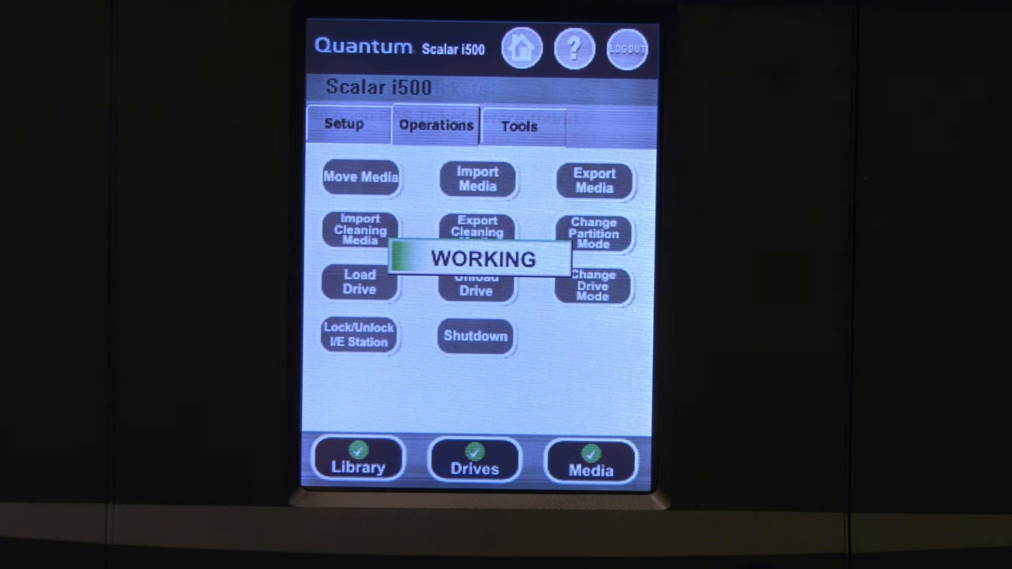